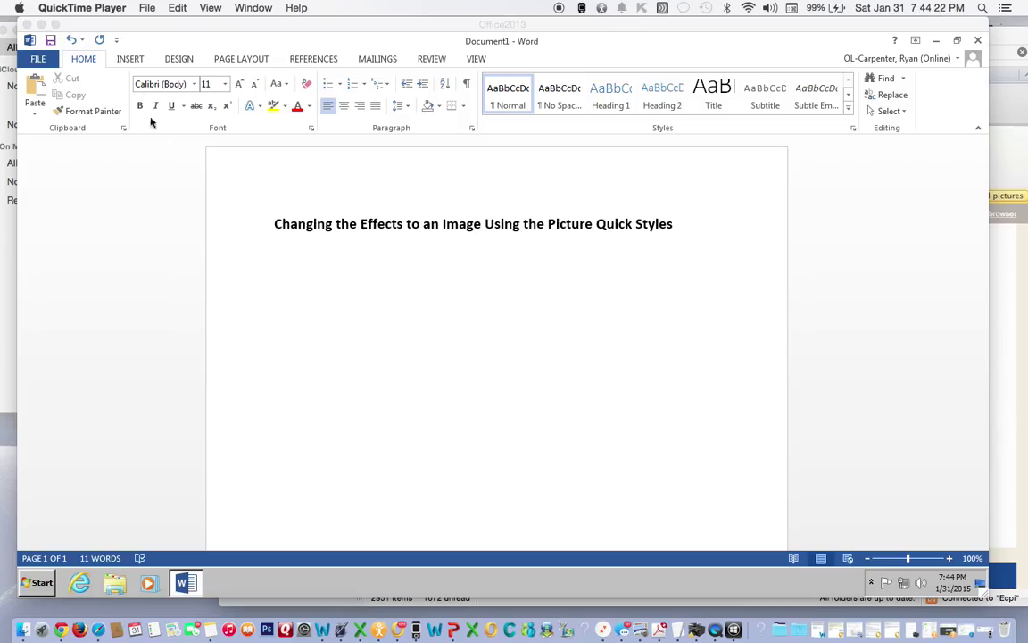
Step: Show the INSERT ribbon commands for adding content below the title
{"action": "left_click", "coordinate": [130, 59]}
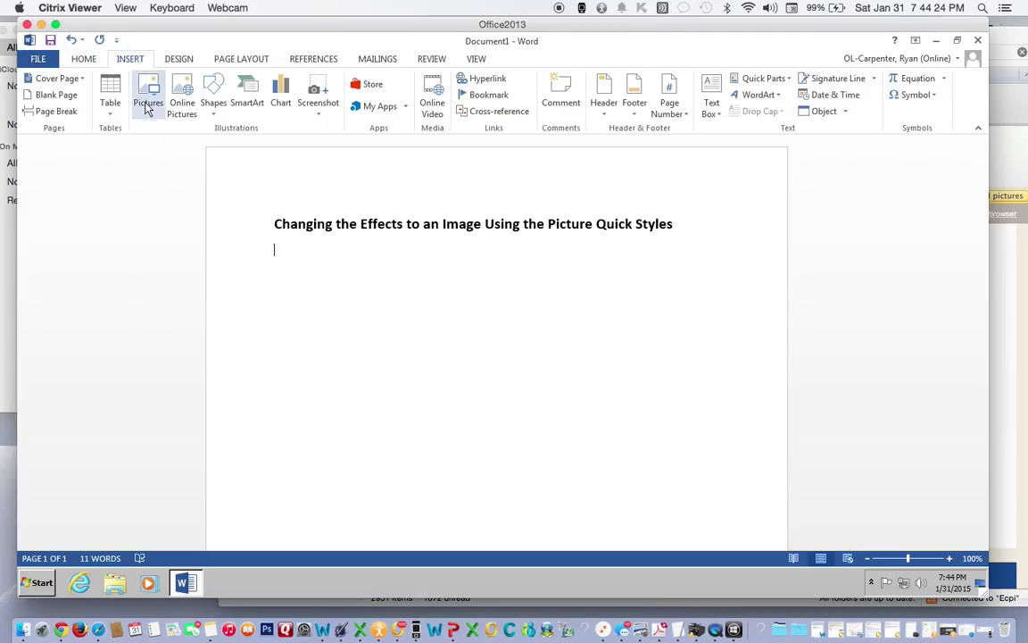
Step: Open the Insert Picture dialog and select the Surf photo
{"action": "left_click", "coordinate": [148, 95]}
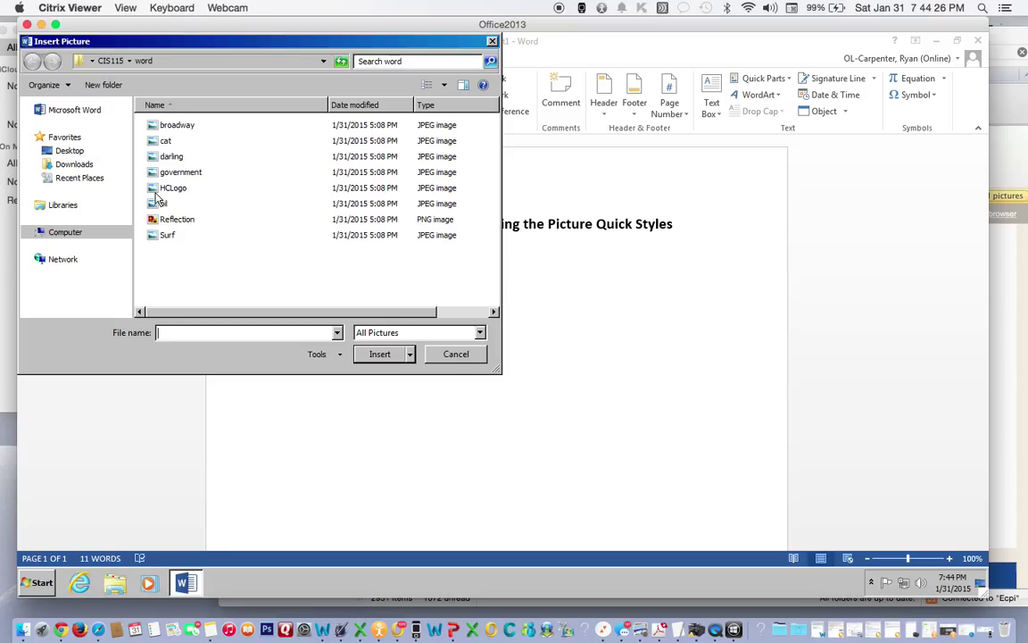
{"action": "left_click", "coordinate": [167, 234]}
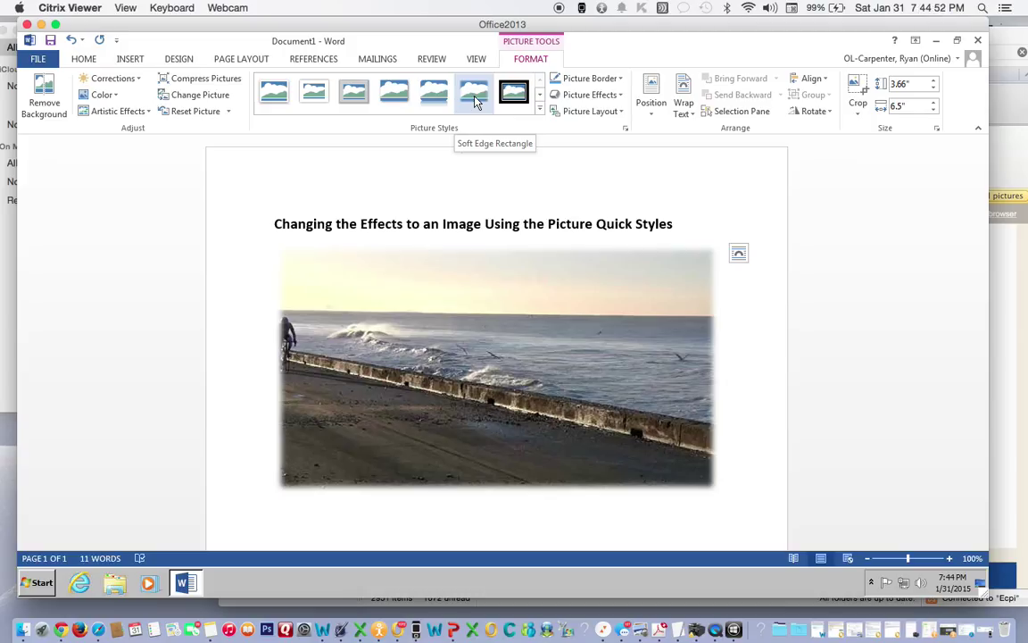
Step: Preview the Reflected Rounded and Drop Shadow Rectangle picture styles on the surf photo
{"action": "left_click", "coordinate": [434, 92]}
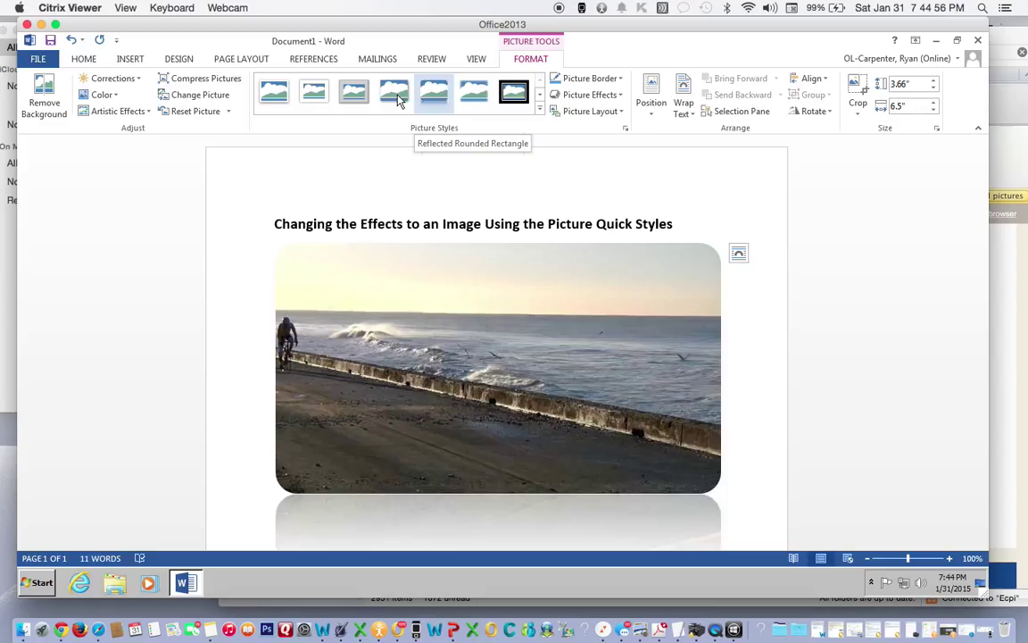
{"action": "left_click", "coordinate": [394, 92]}
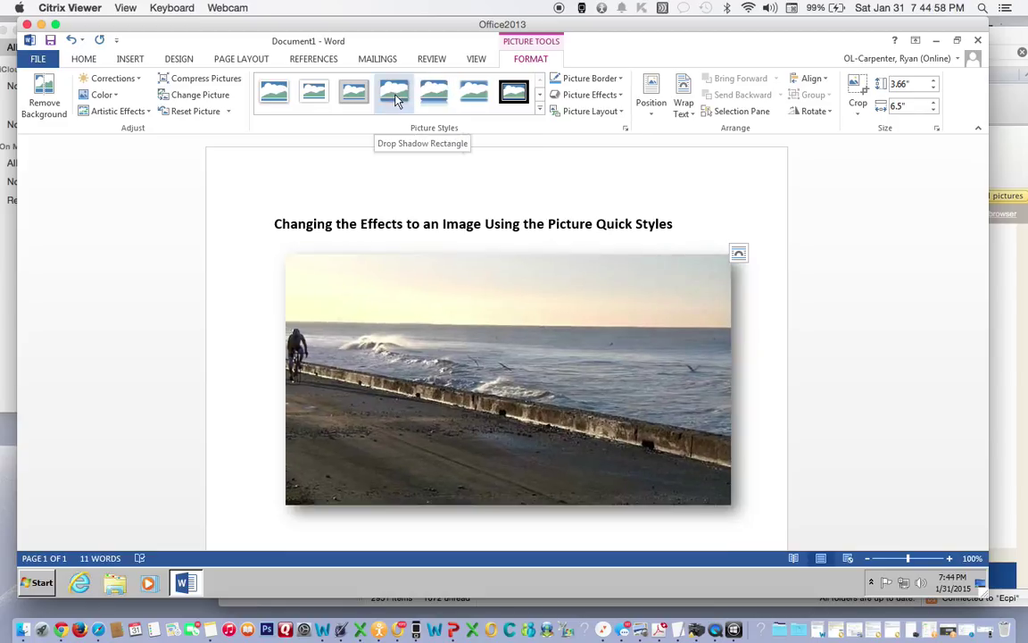
{"action": "mouse_move", "coordinate": [545, 120]}
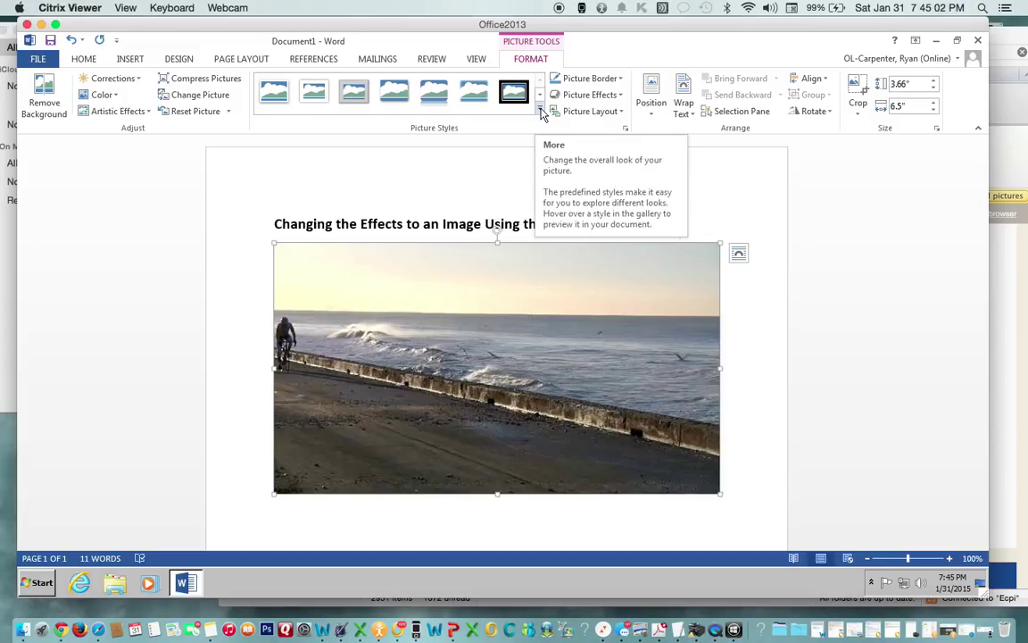
Step: Apply the Reflected Perspective Right style from the full Picture Styles gallery
{"action": "left_click", "coordinate": [539, 111]}
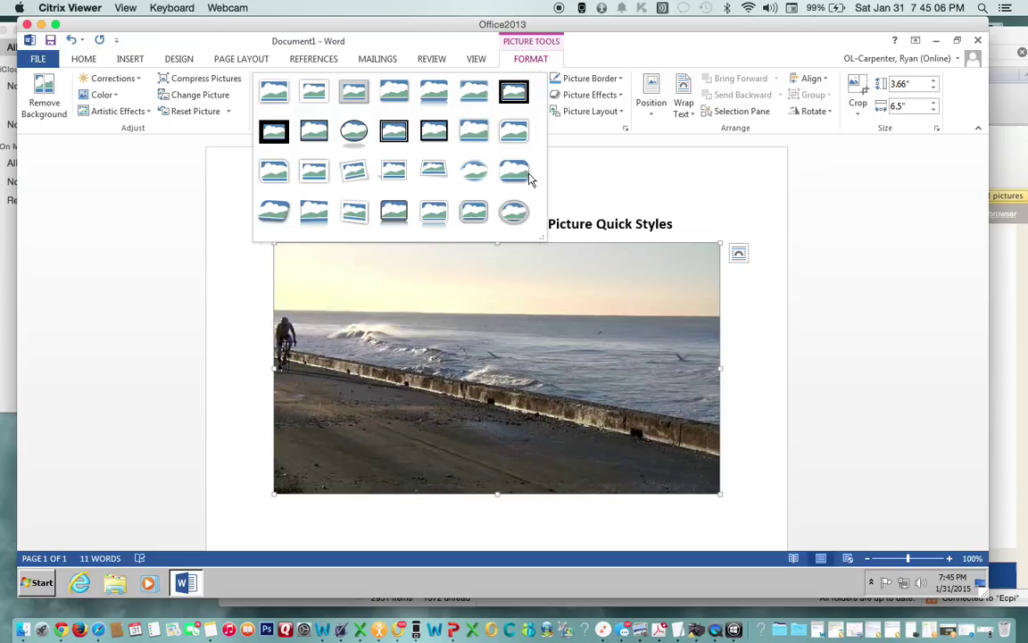
{"action": "left_click", "coordinate": [513, 211]}
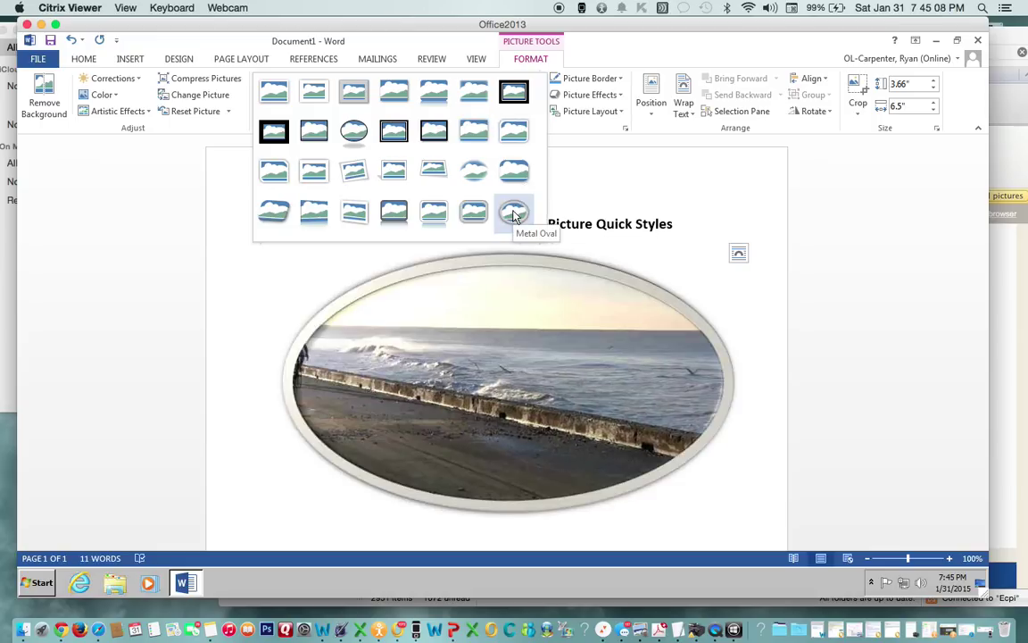
{"action": "left_click", "coordinate": [393, 211]}
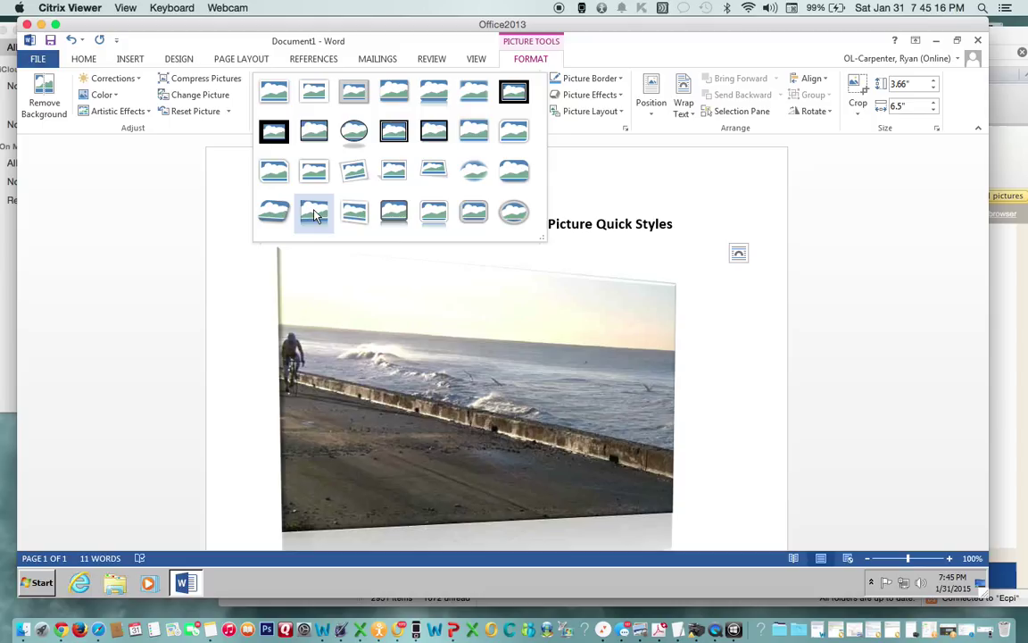
{"action": "left_click", "coordinate": [313, 212]}
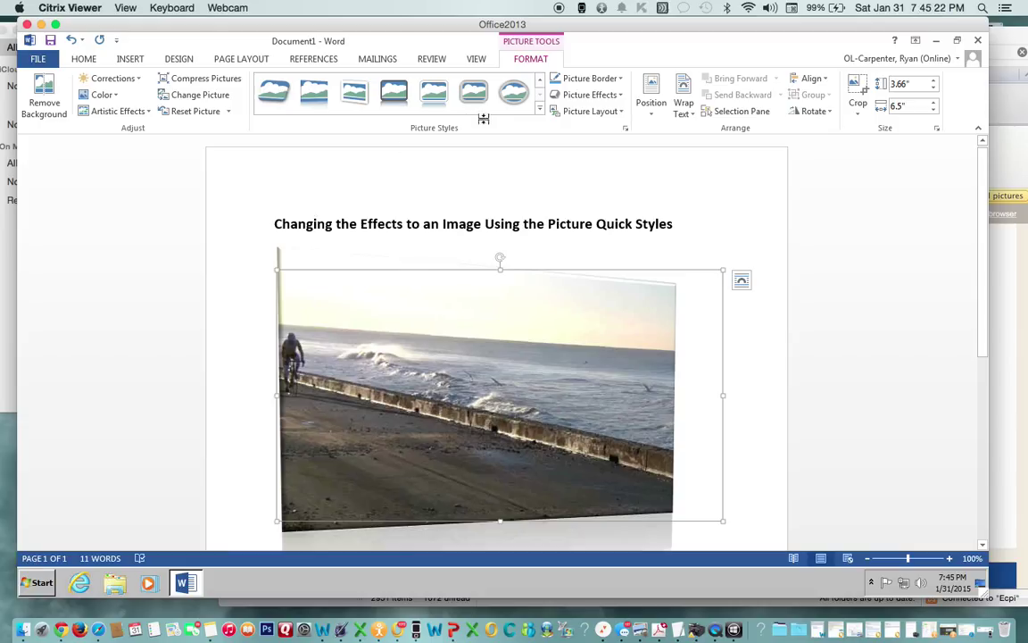
{"action": "left_click", "coordinate": [504, 171]}
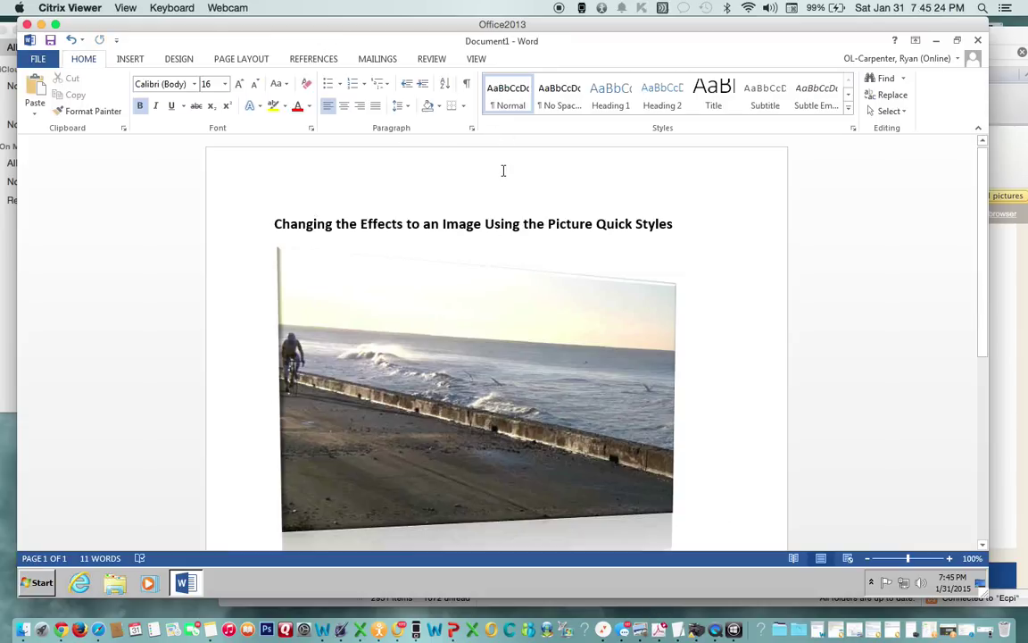